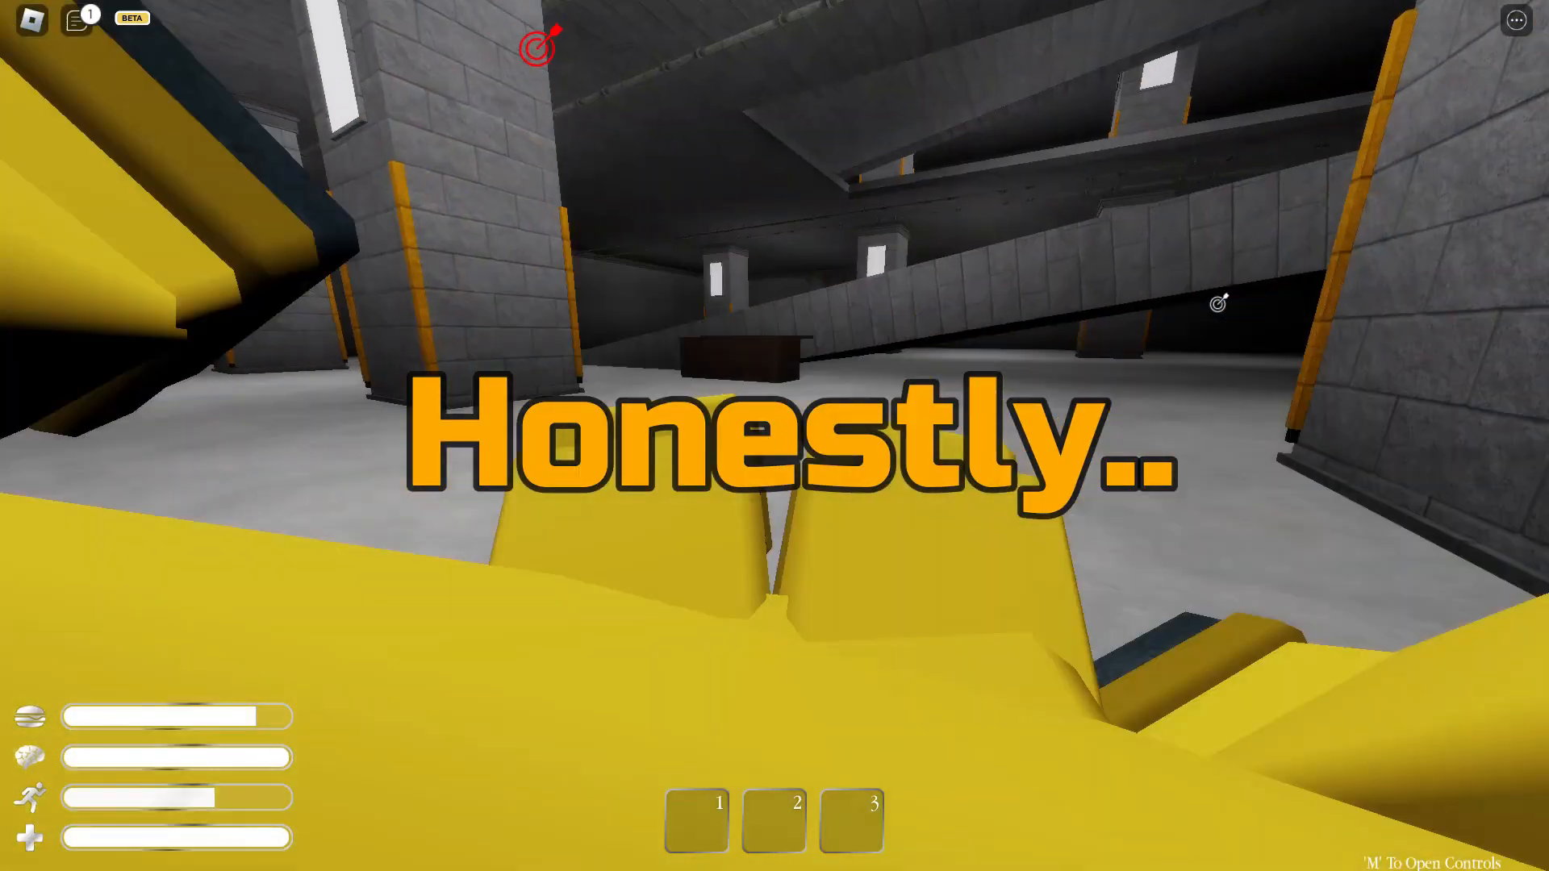
Walk through the grey concrete parking structure toward the long hallway
key("m")
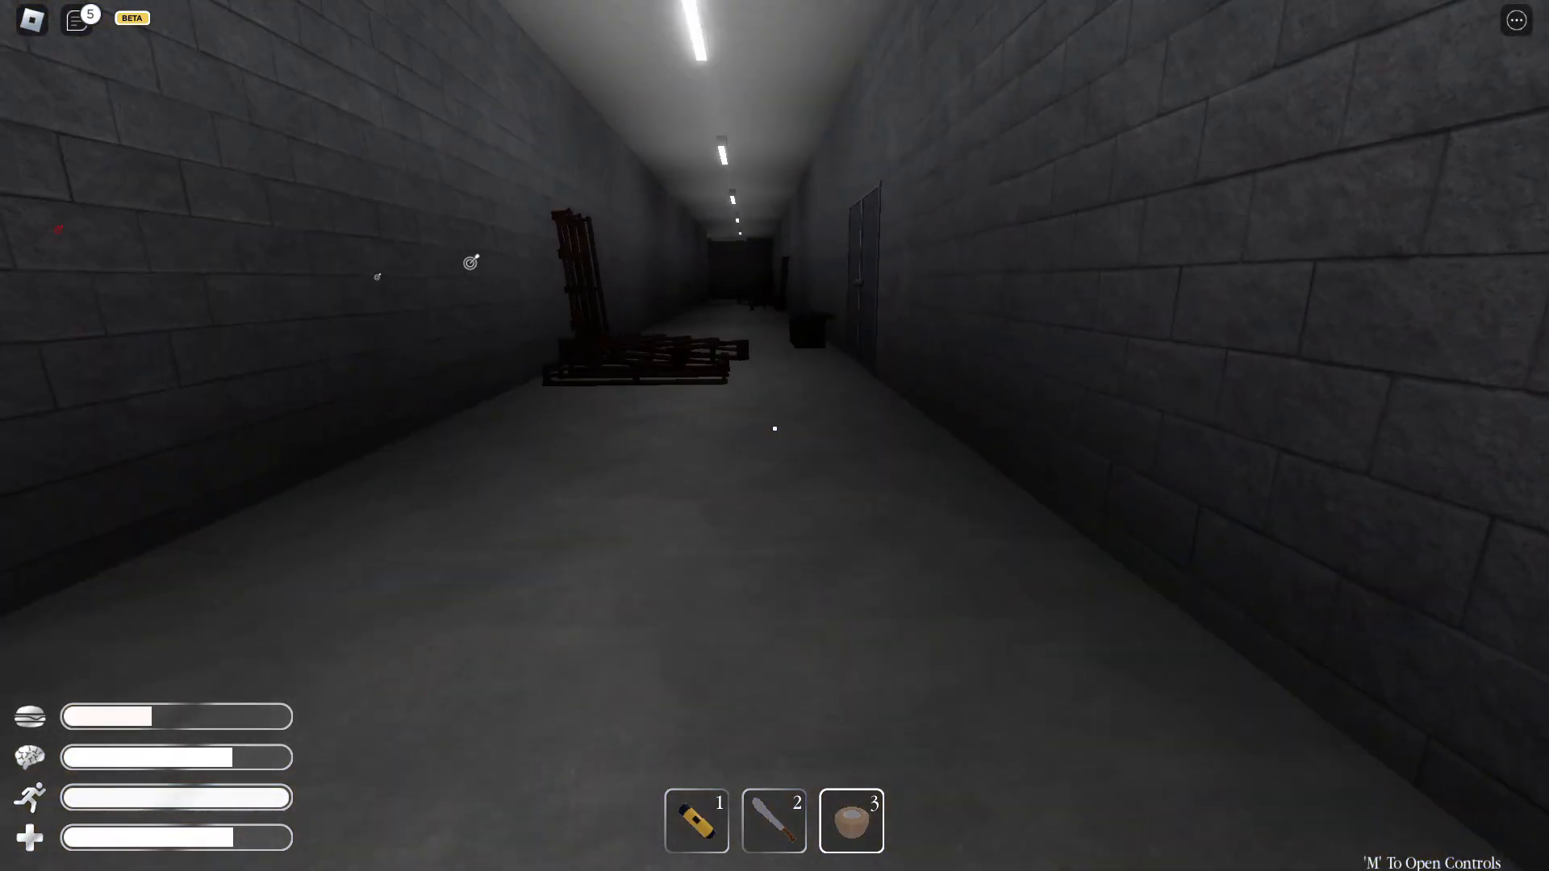
Equip the bread from hotbar slot 3 and eat it to refill hunger
key("3")
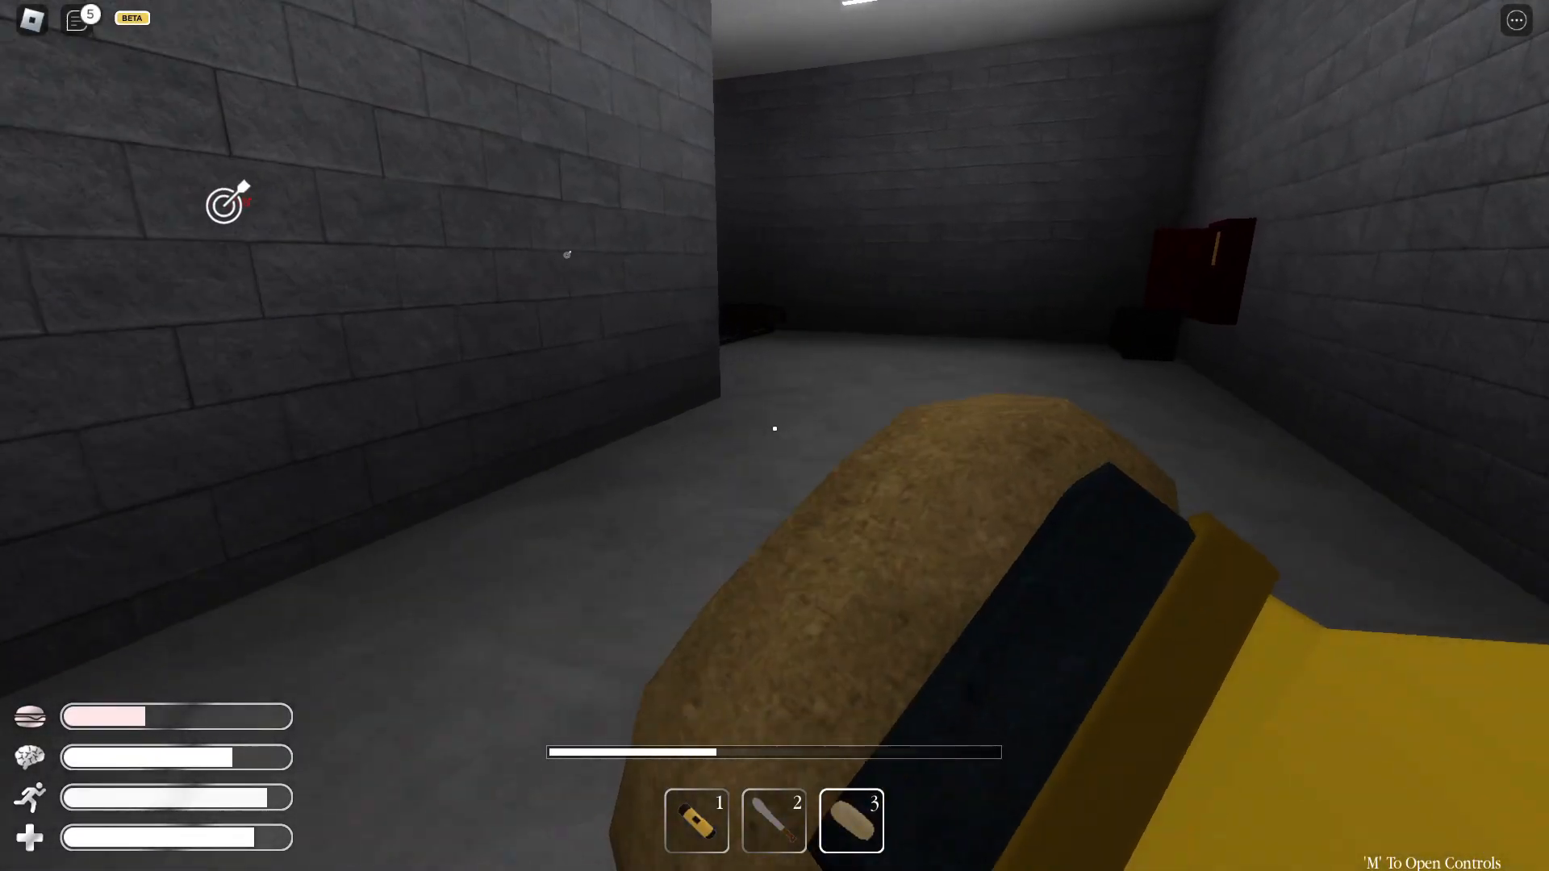
left_click(850, 829)
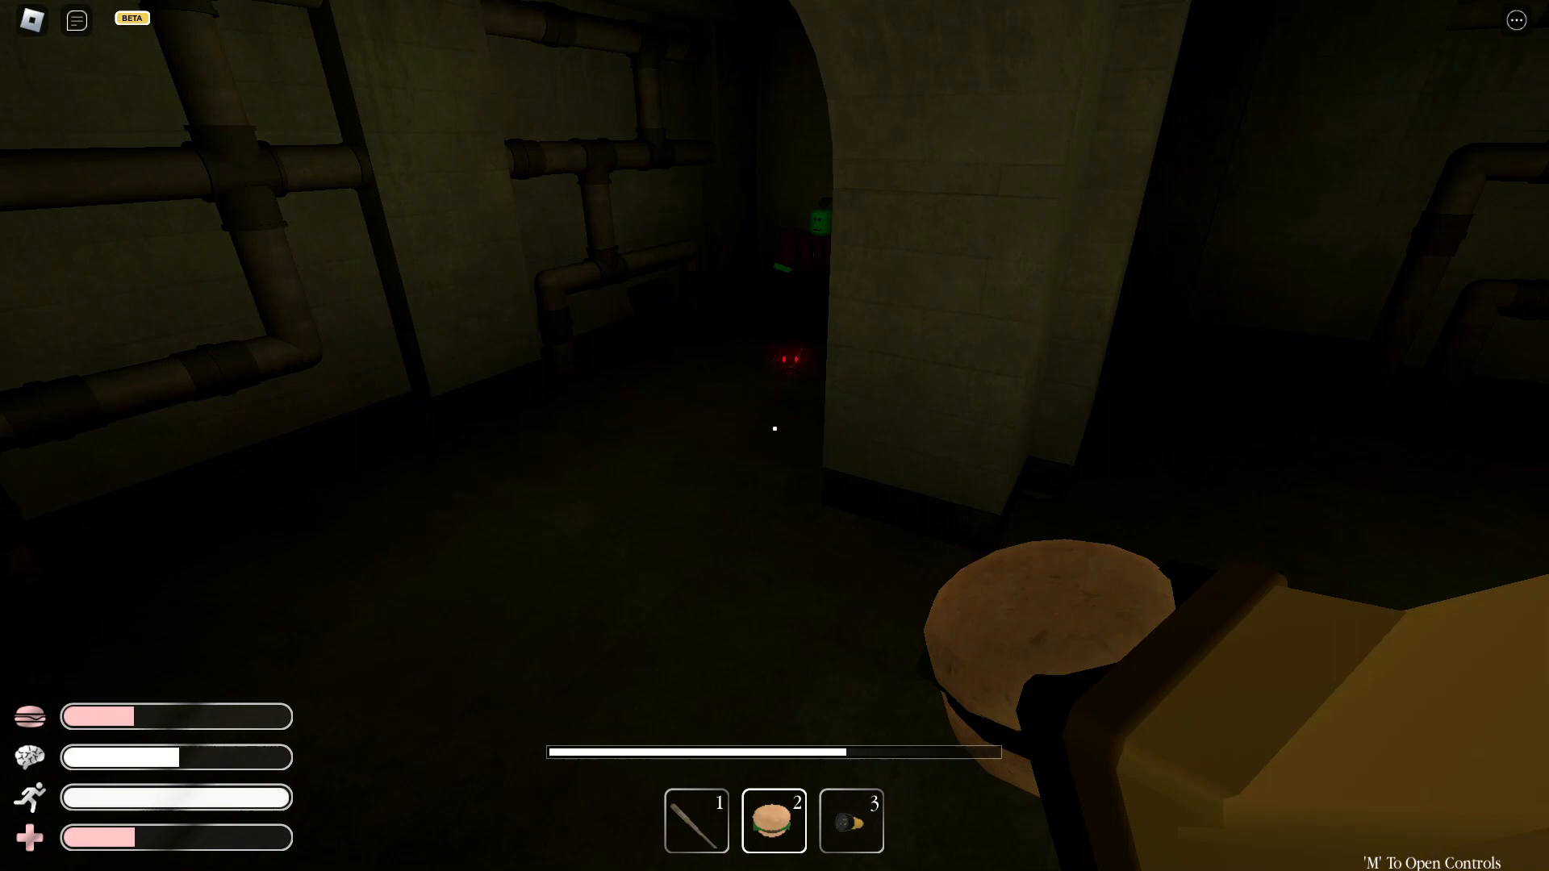
Eat the burger in the sewer, restoring hunger, sanity and some health
left_click(772, 826)
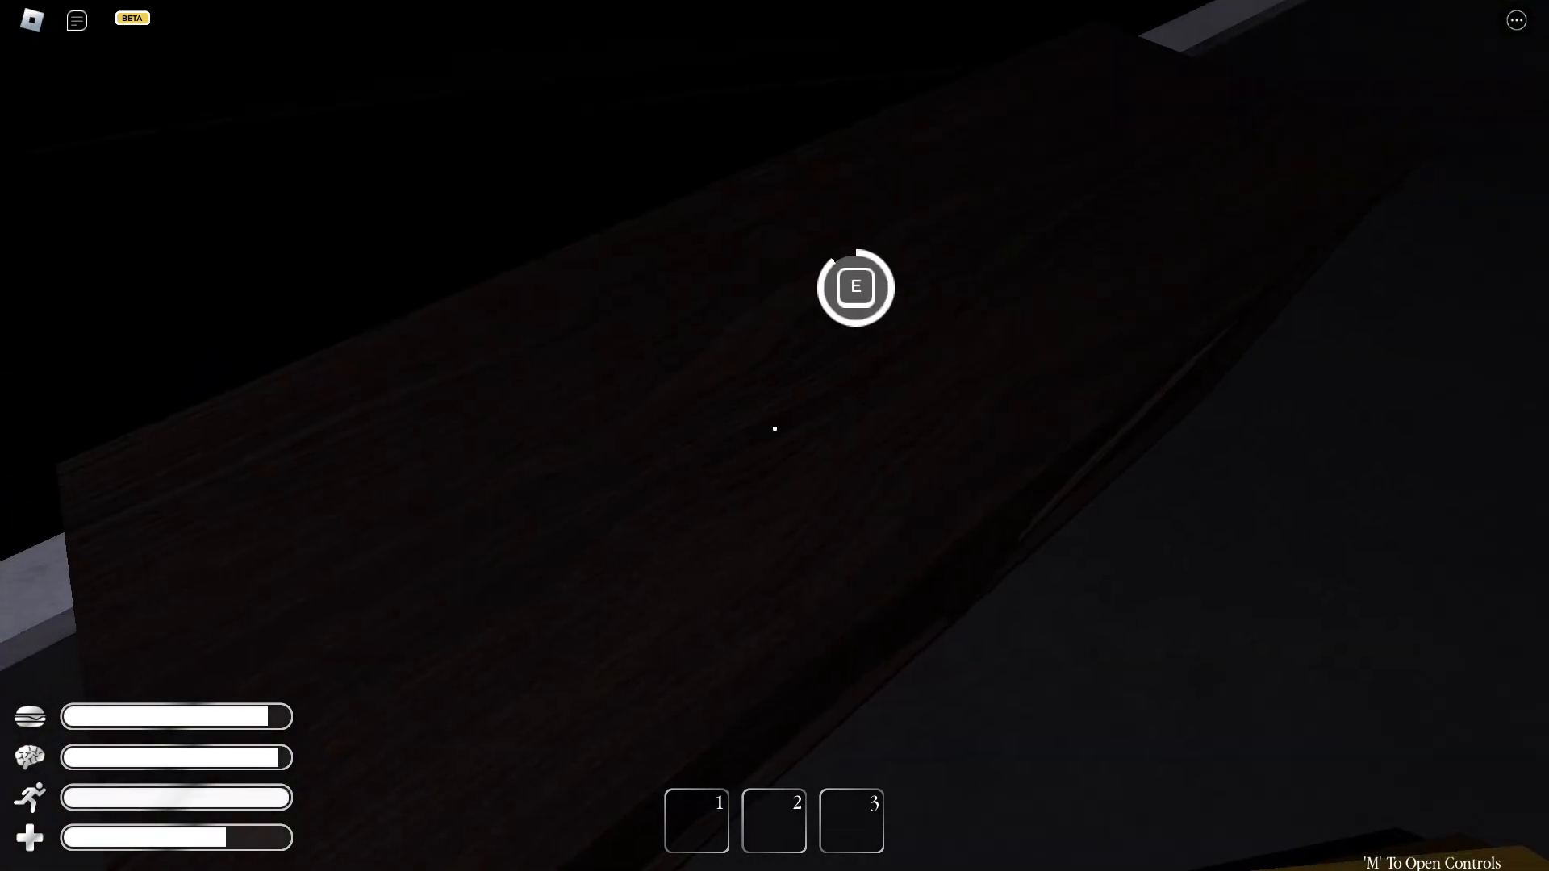
Interact with the large wooden object in the pitch-dark area
key("e")
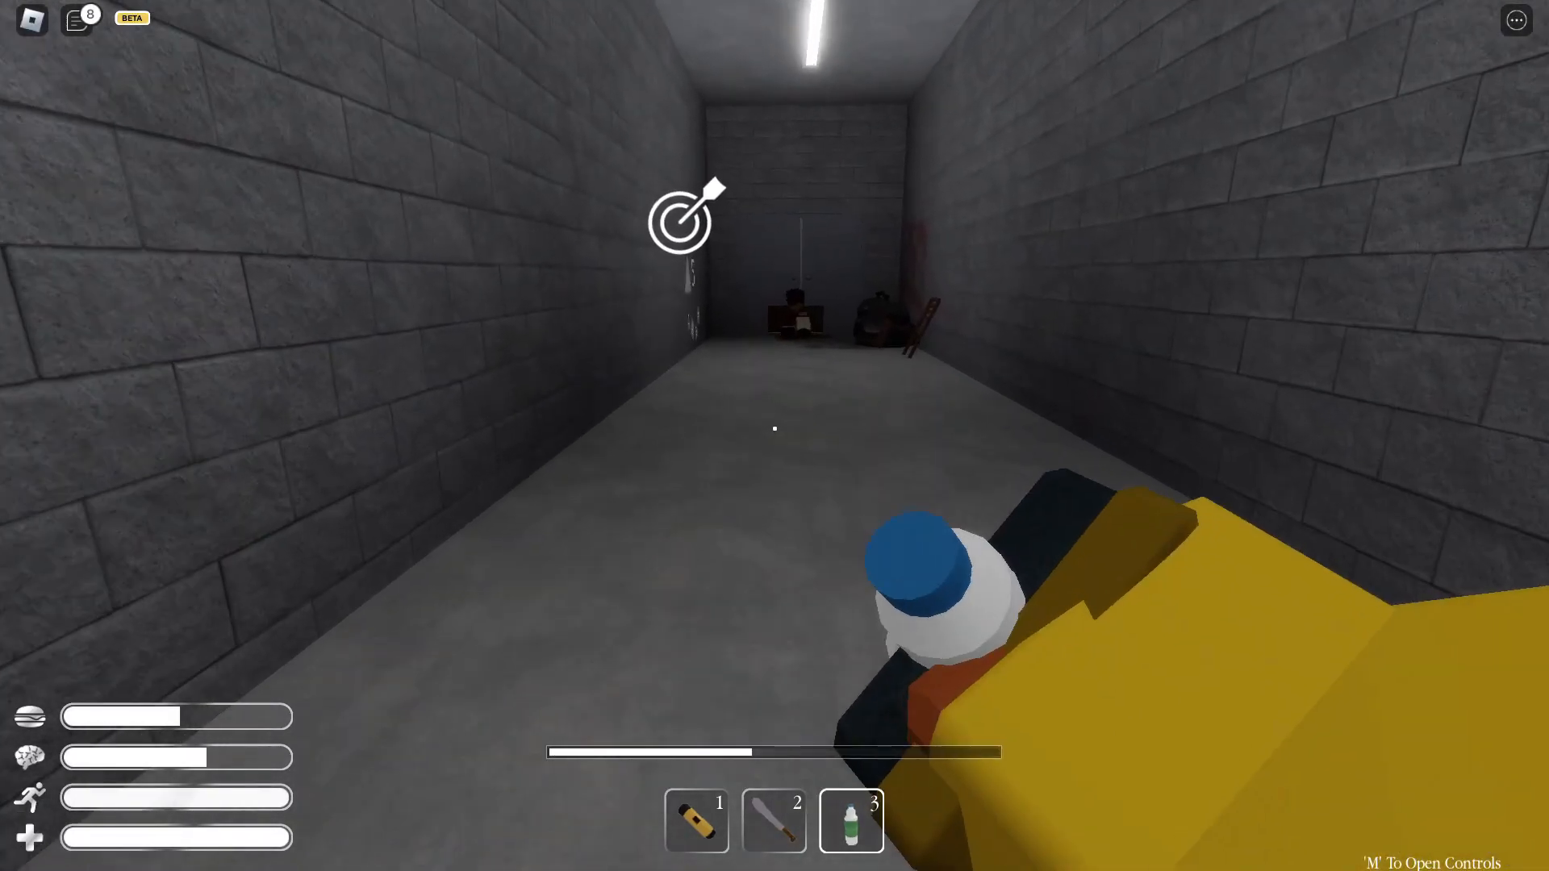
Use the bottle item while heading down the grey block corridor
left_click(851, 822)
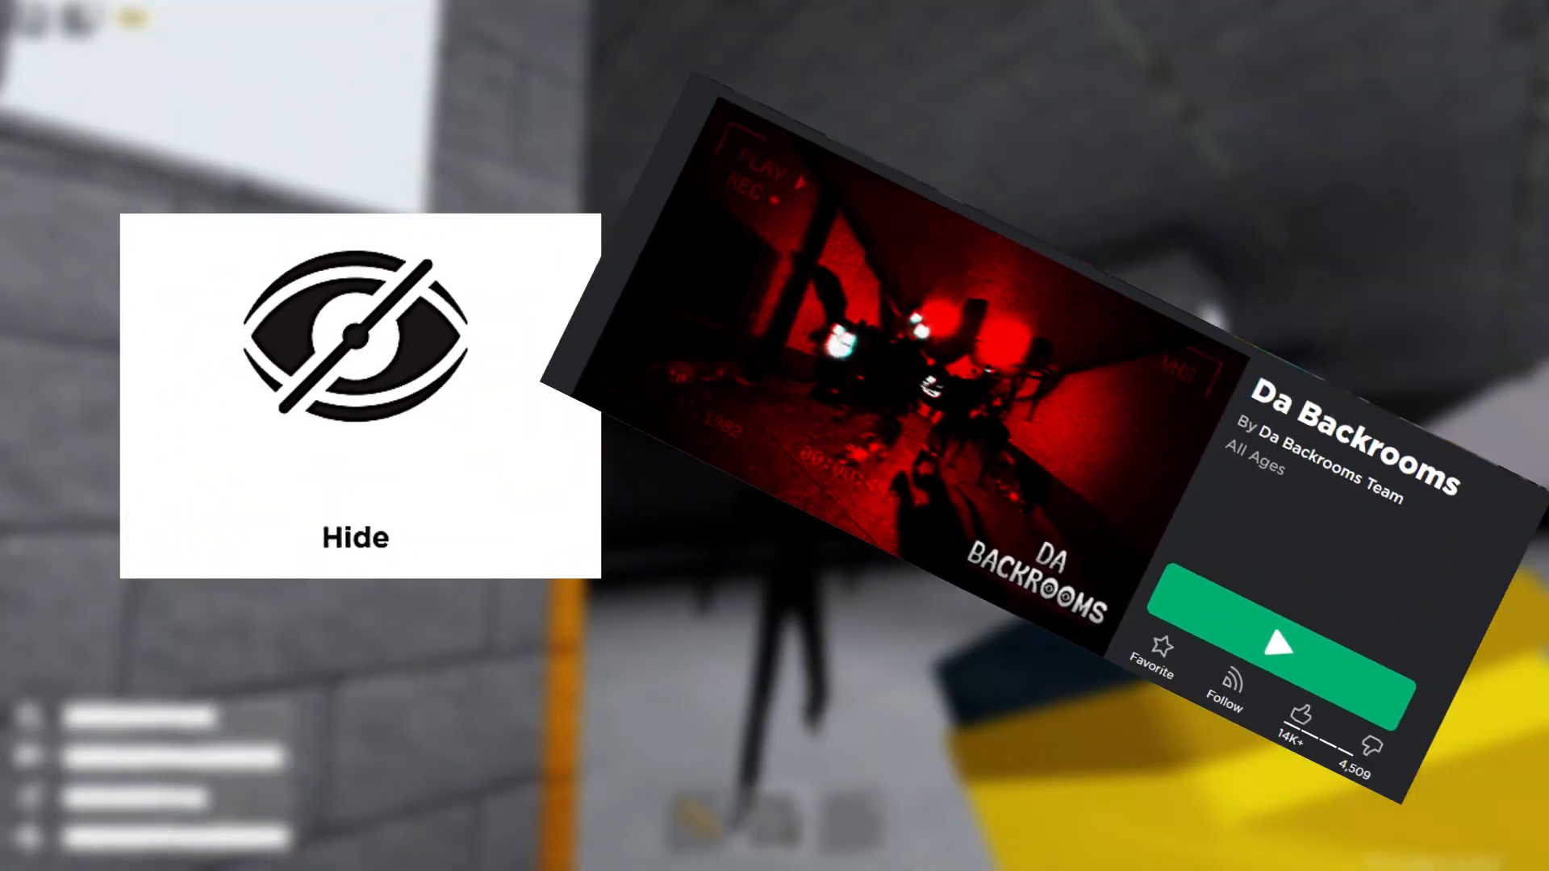
Focus the game window and walk into the fog-filled grey room
left_click(1286, 645)
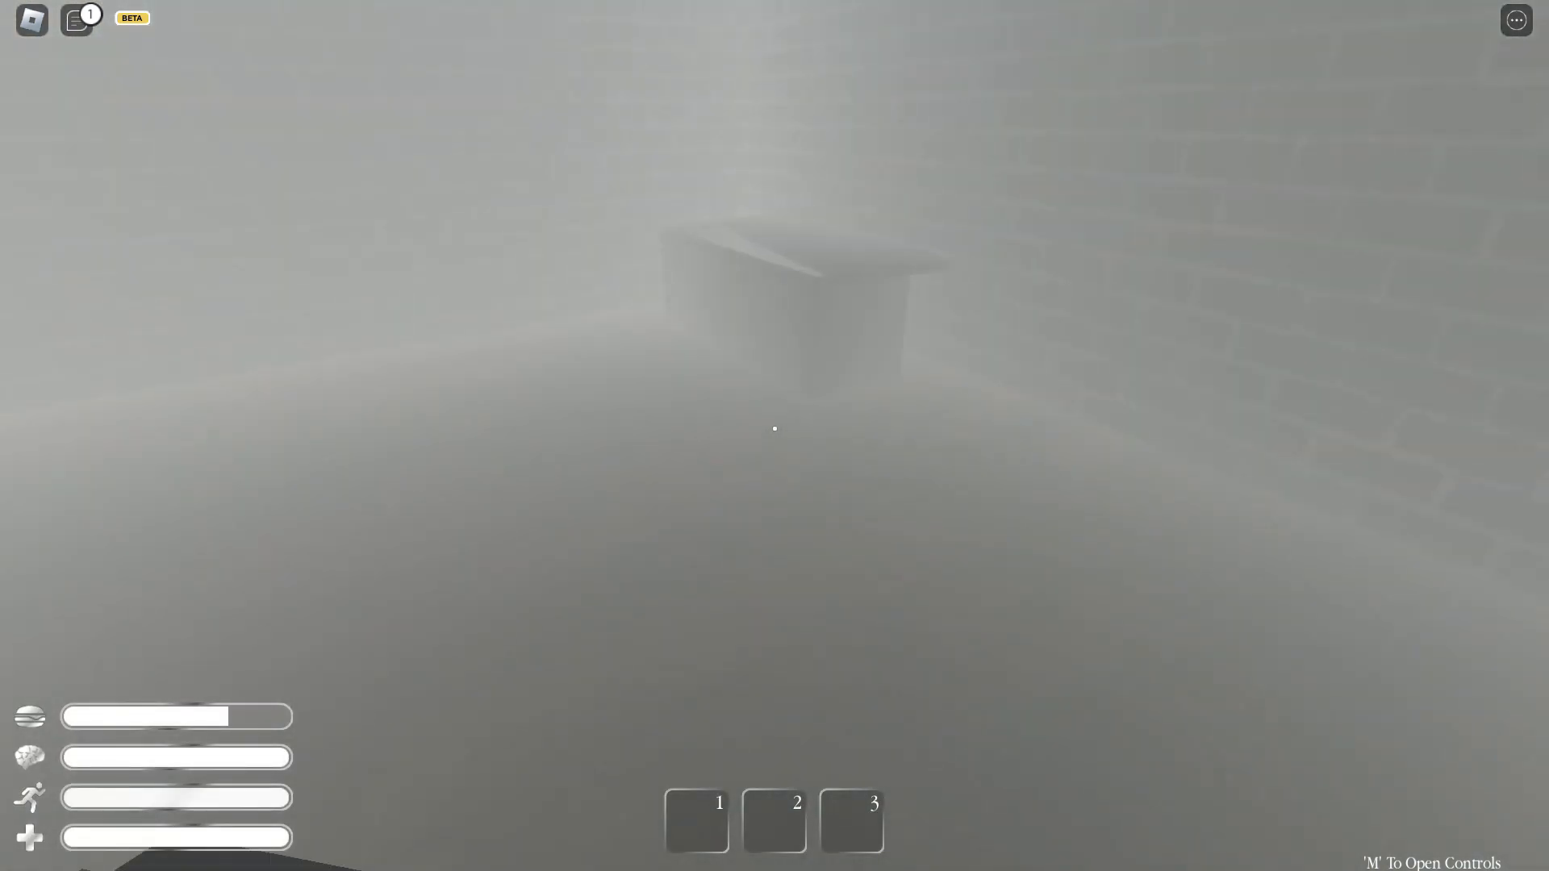
mouse_move(775, 429)
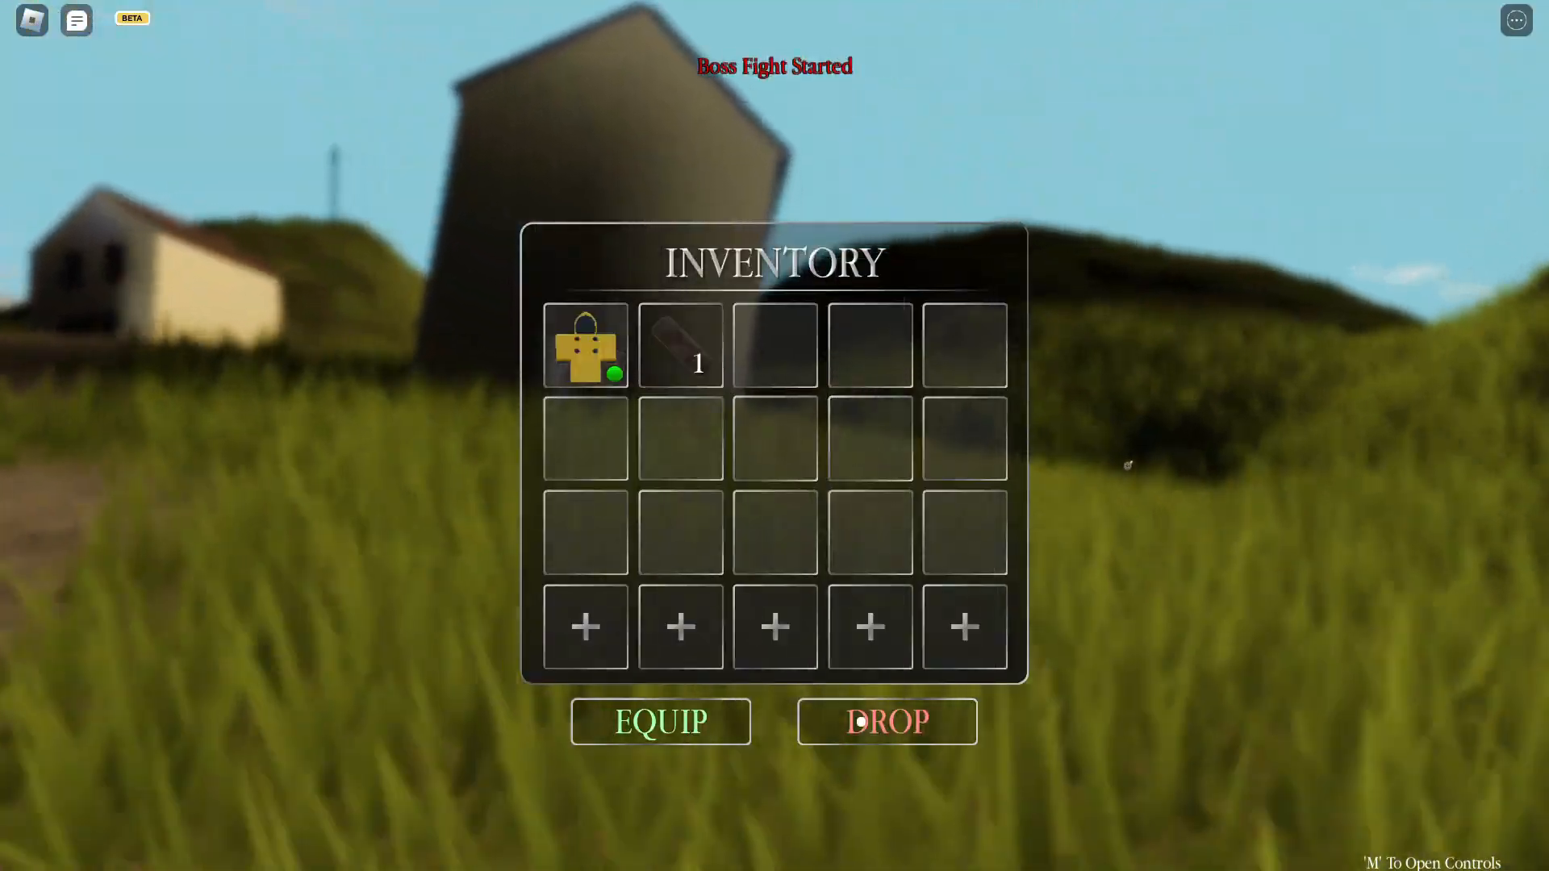
Check the empty inventory, then pause the game over the hillside village
left_click(888, 722)
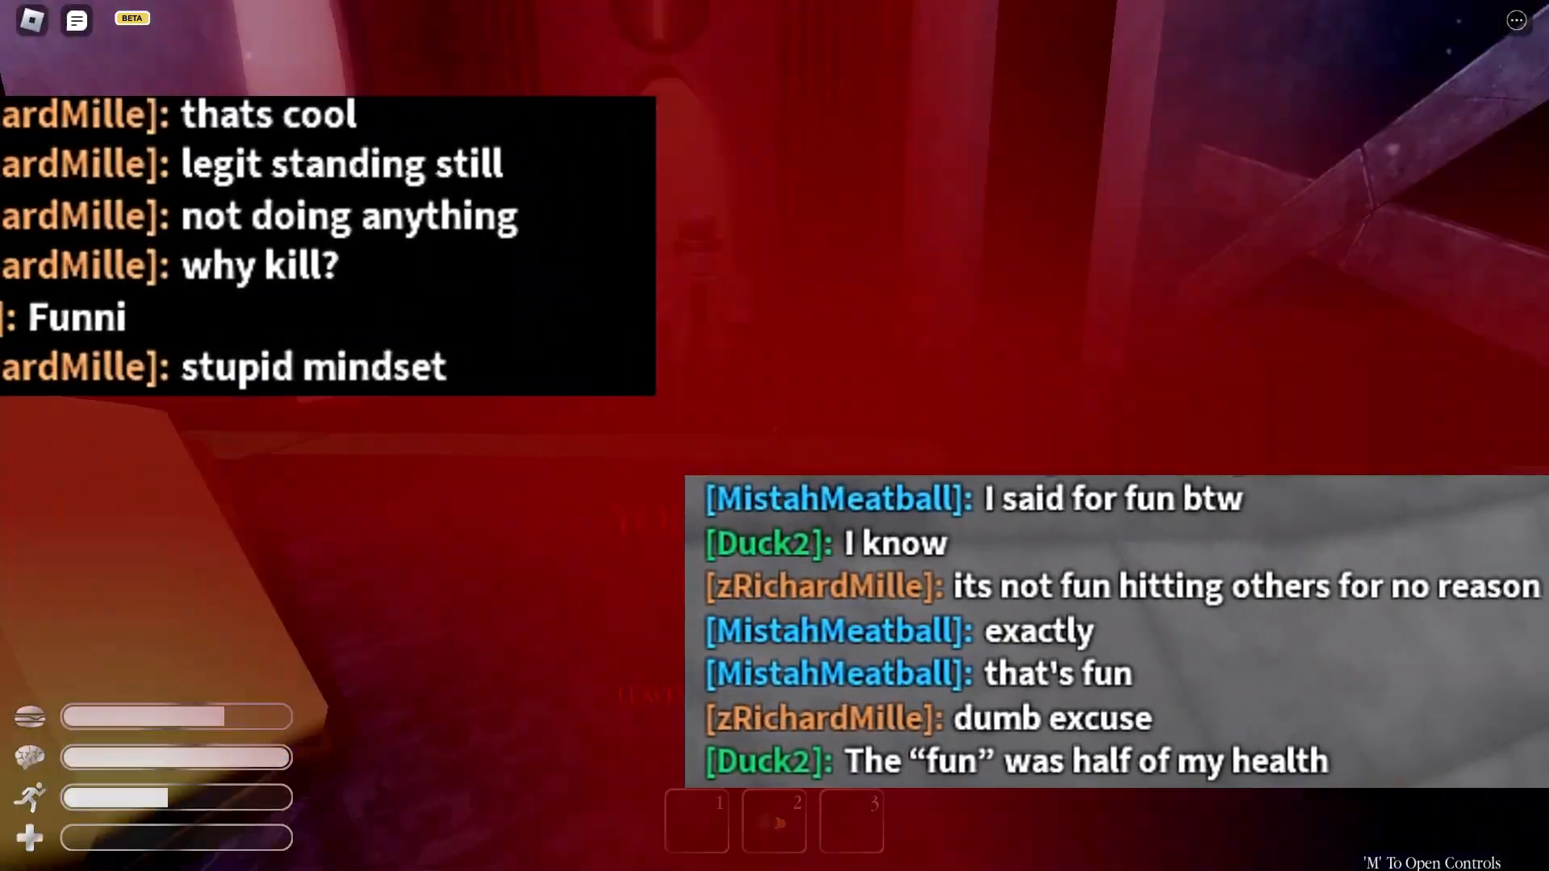
key("Escape")
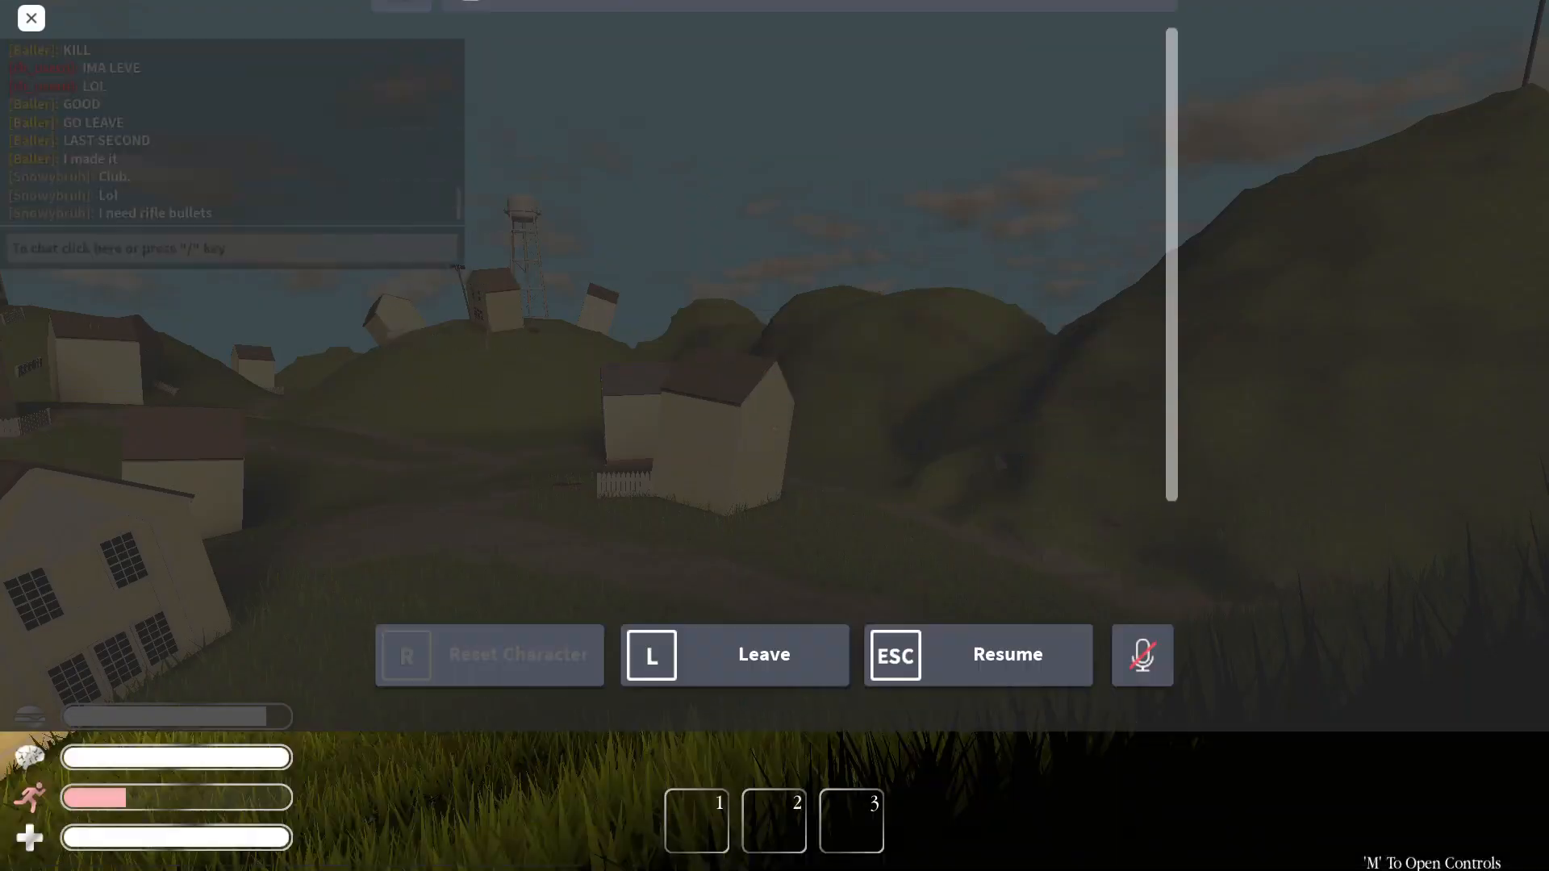